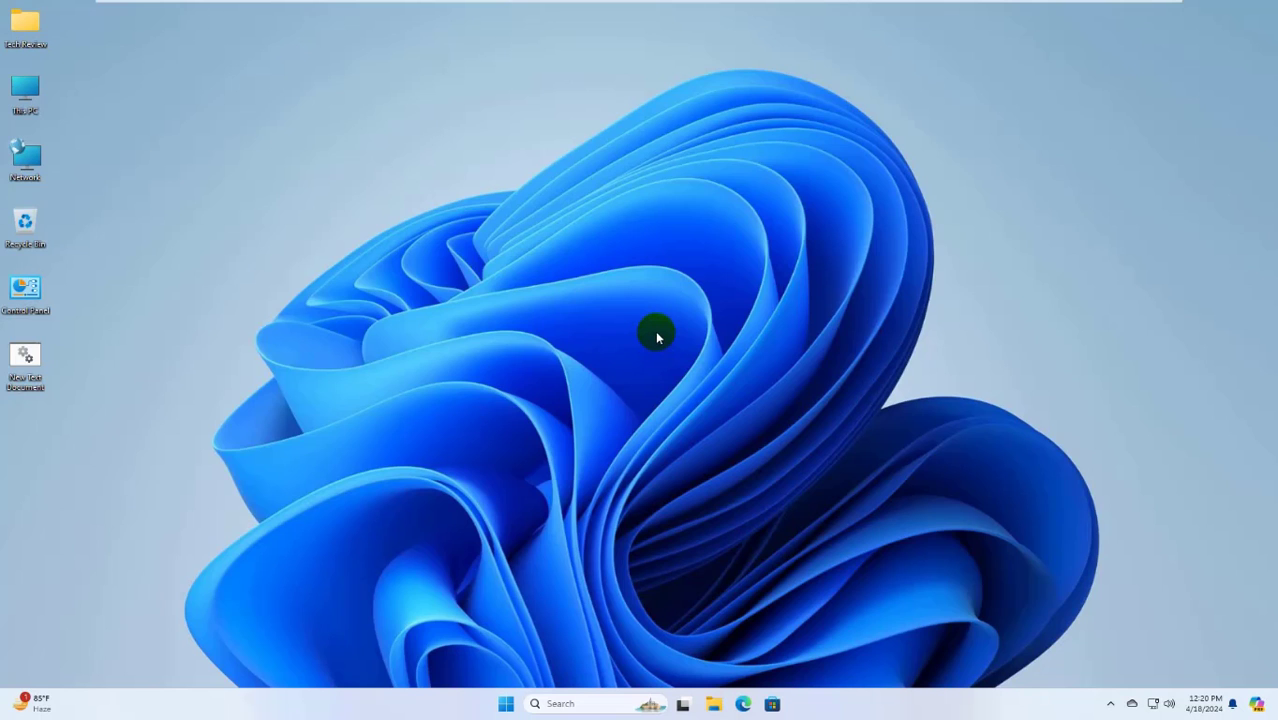
mouse_move(665, 470)
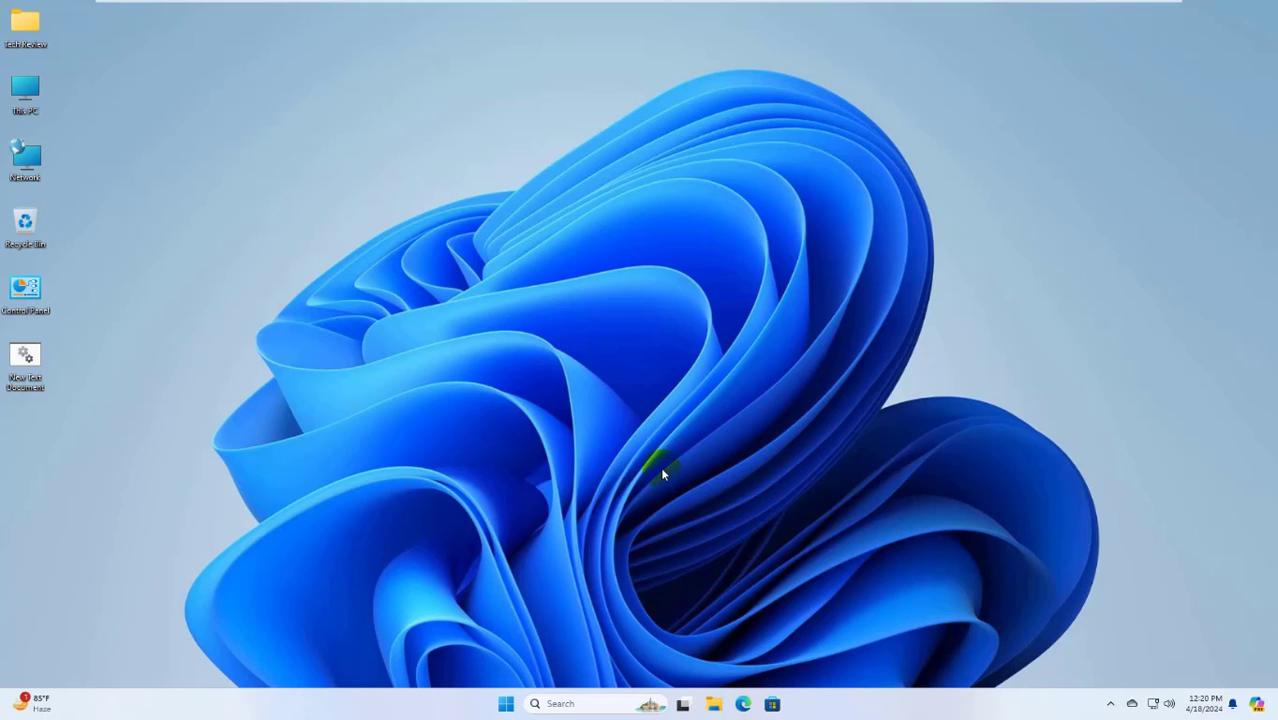
mouse_move(632, 476)
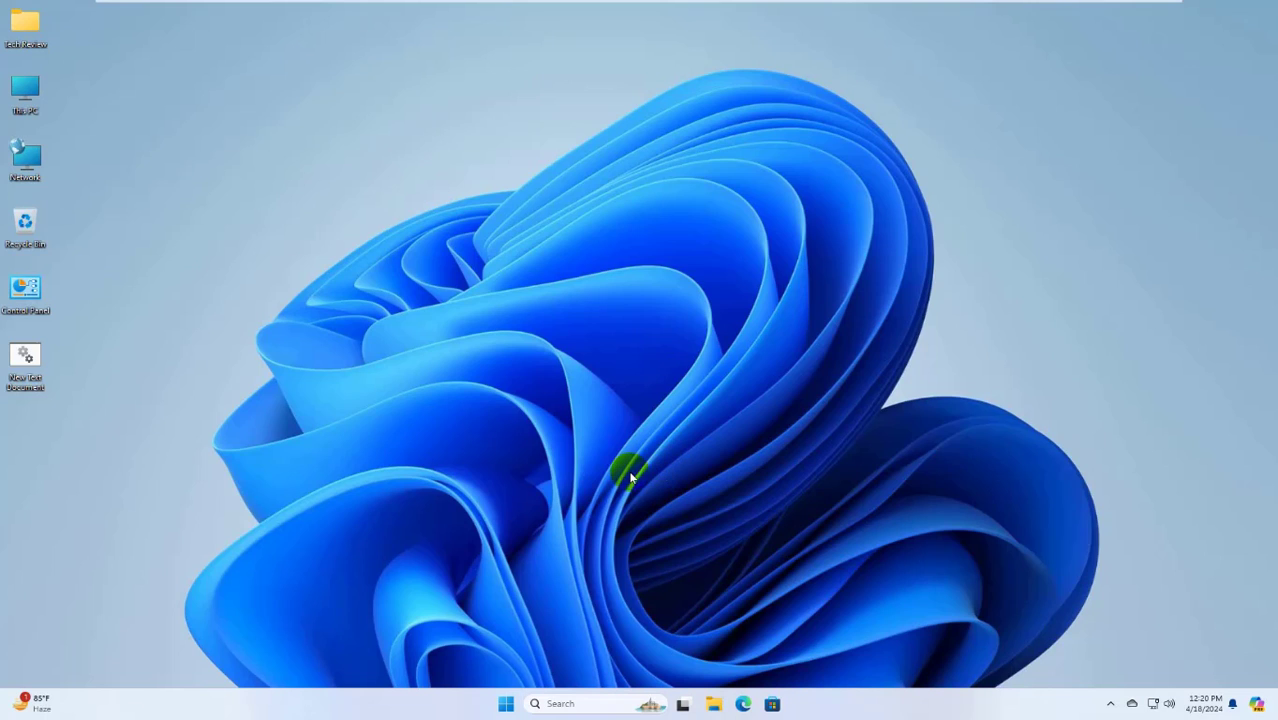
mouse_move(540, 330)
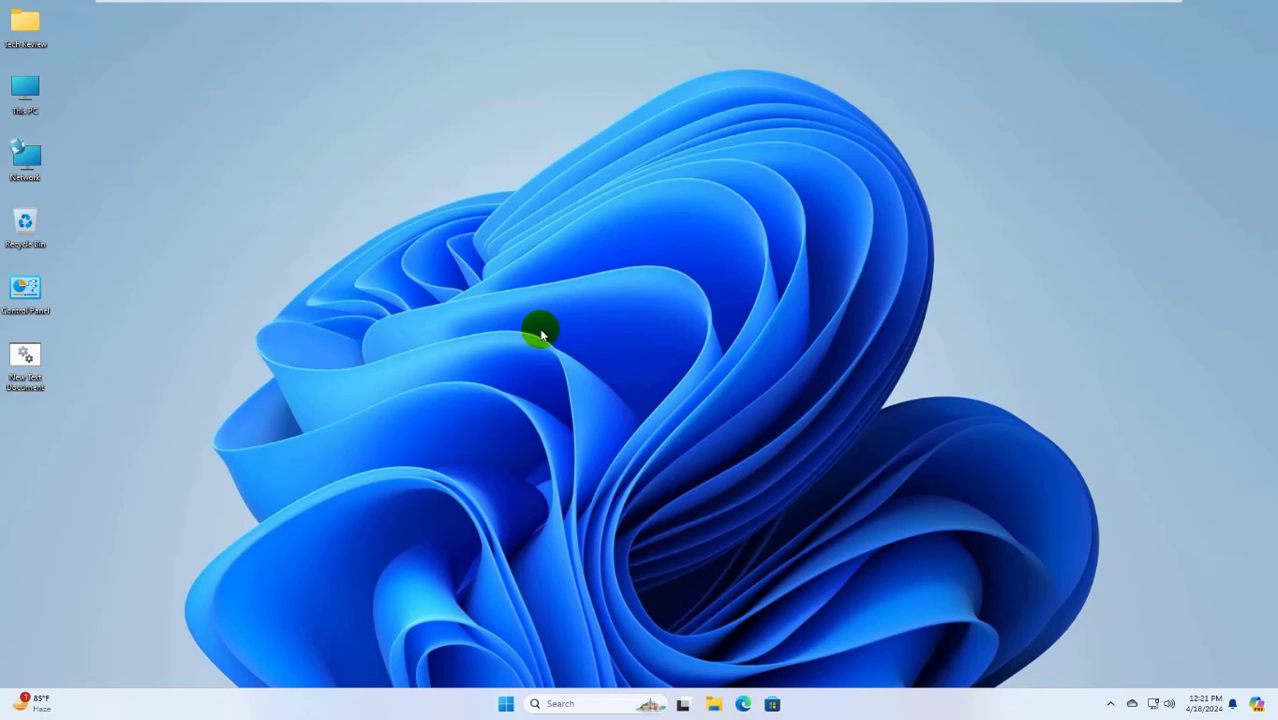
mouse_move(677, 663)
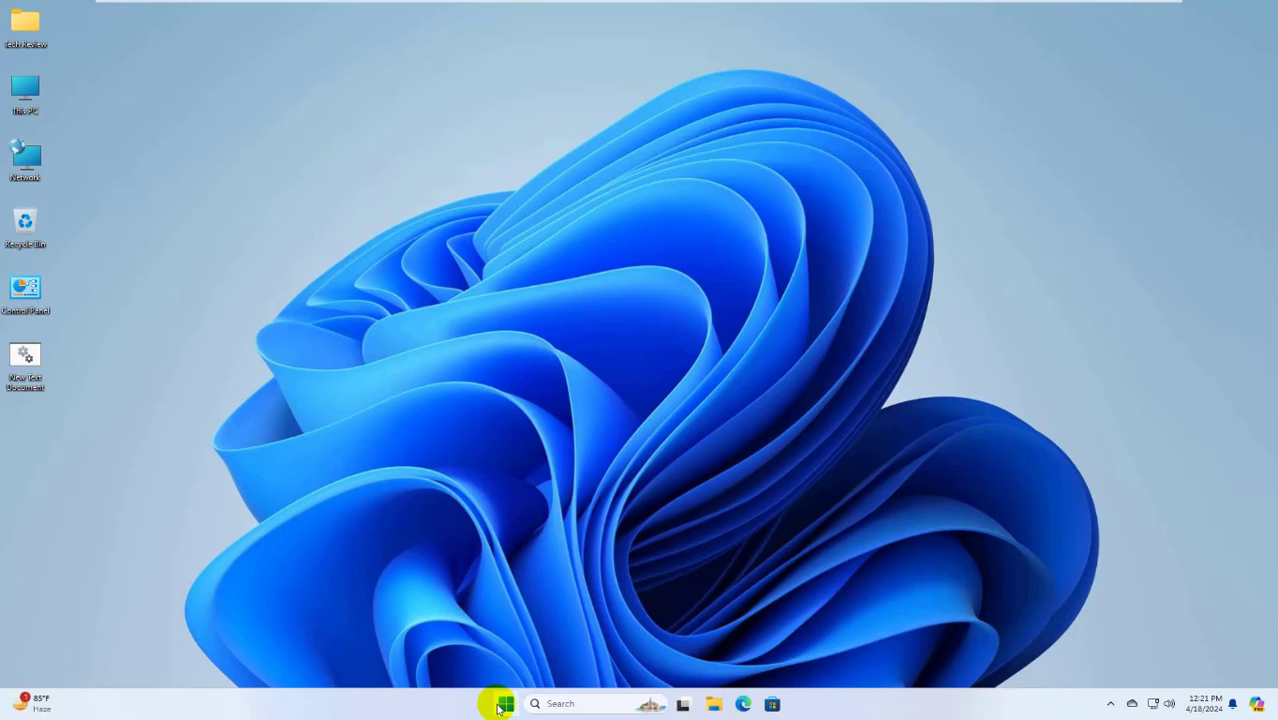
Step: Search the Start menu for 'windows s' to surface the Windows Security app
left_click(504, 703)
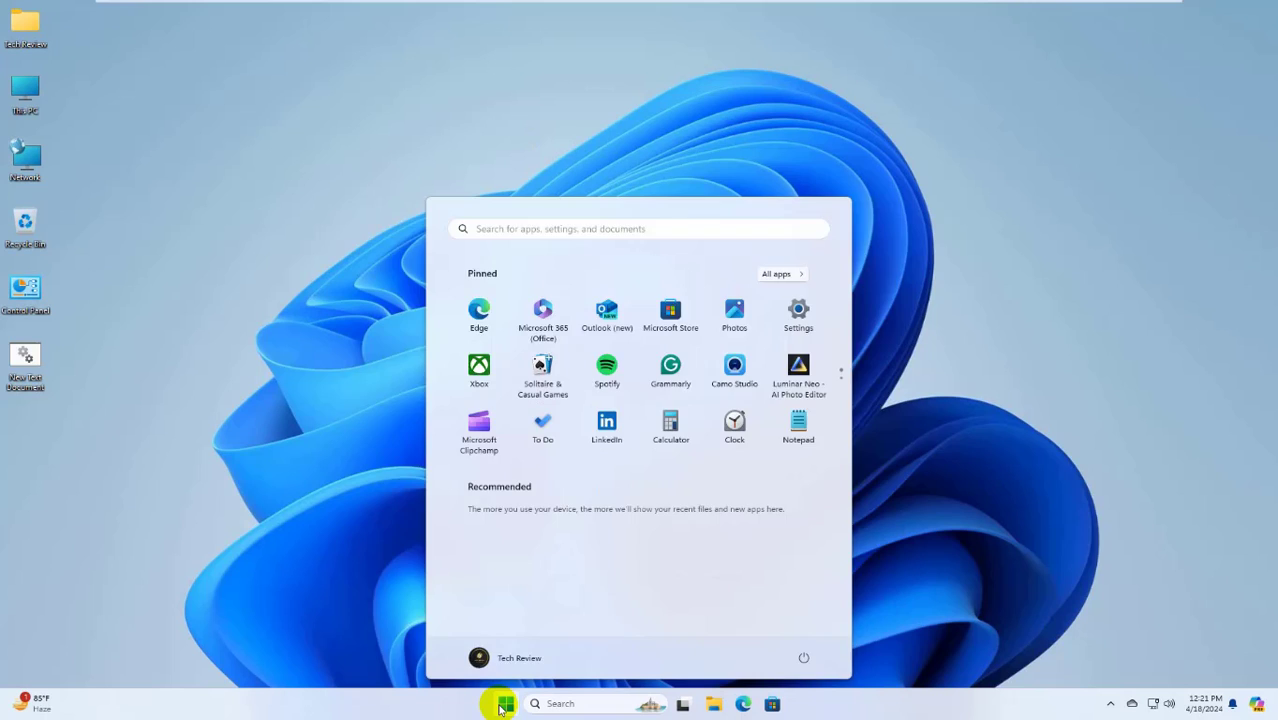
type("windows security")
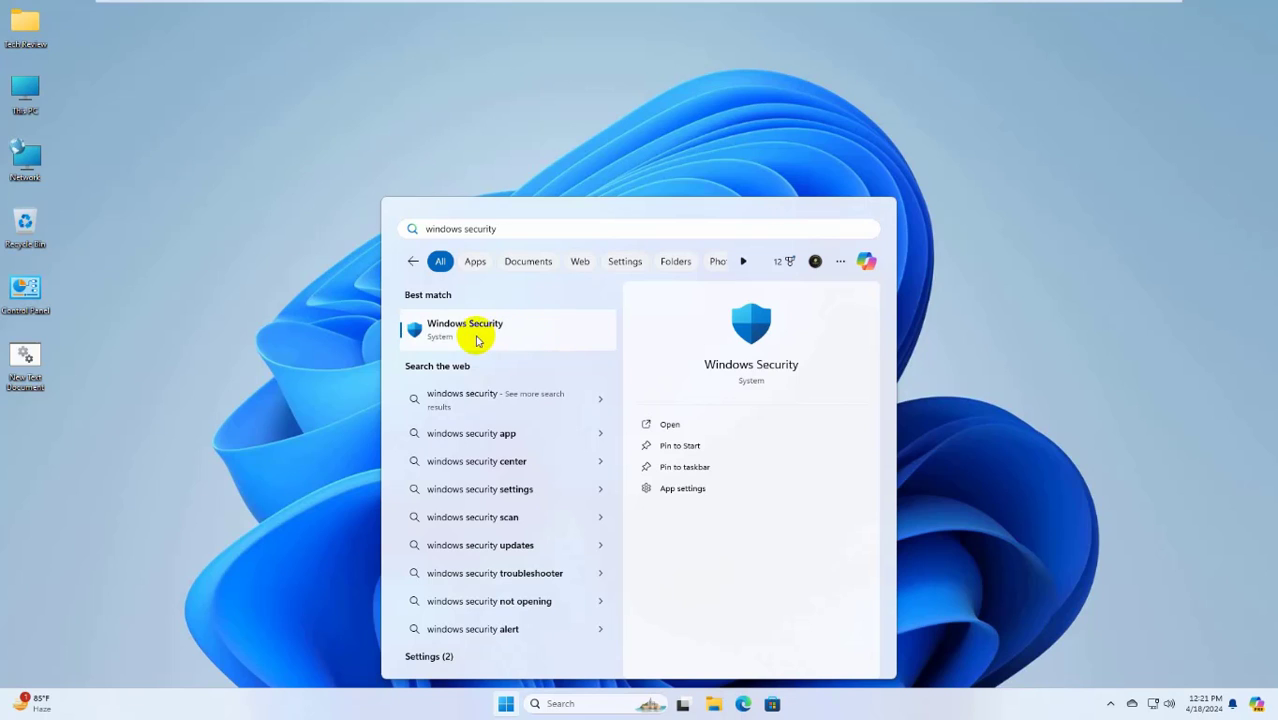
Step: Launch Windows Security from the search results and go to Device security
left_click(465, 330)
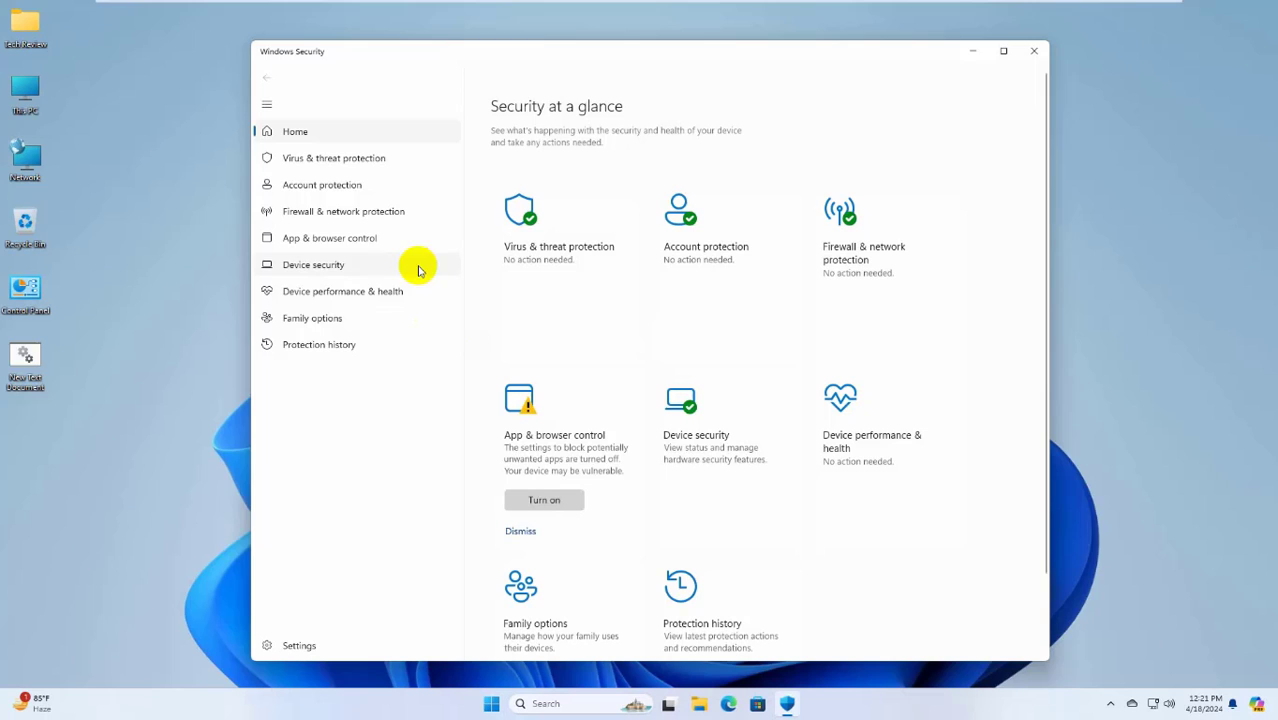
left_click(313, 264)
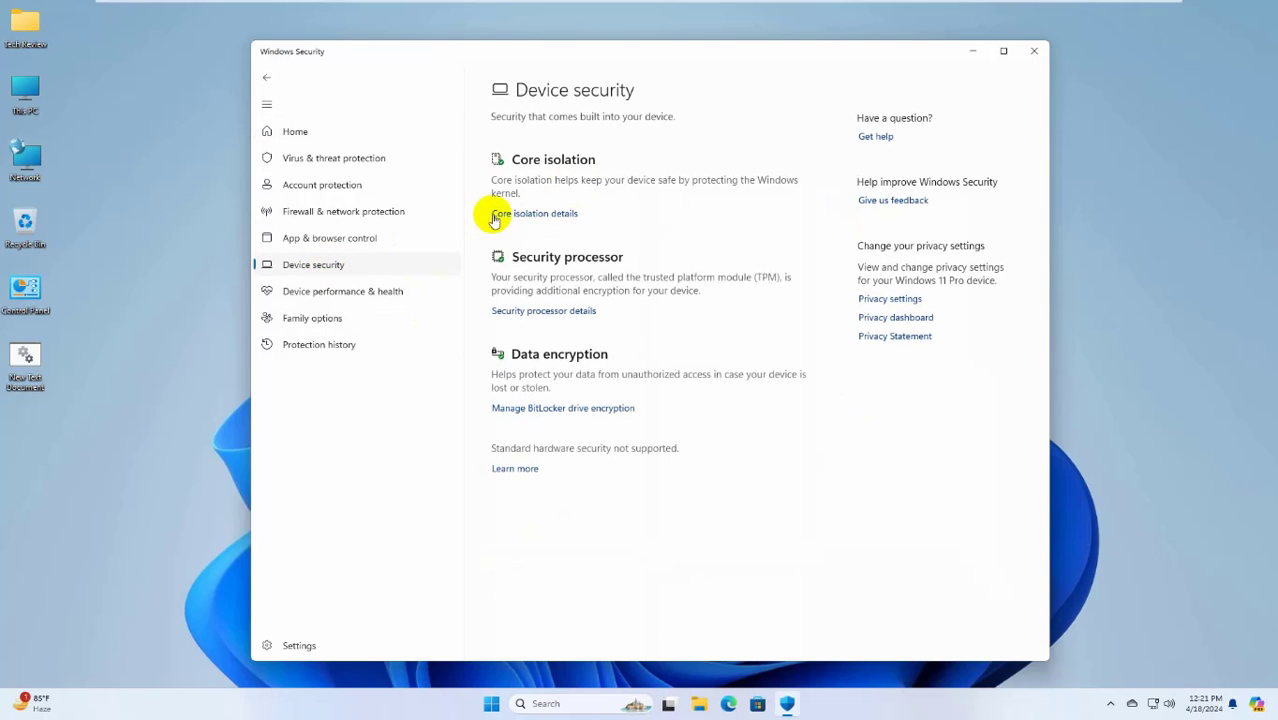
mouse_move(547, 225)
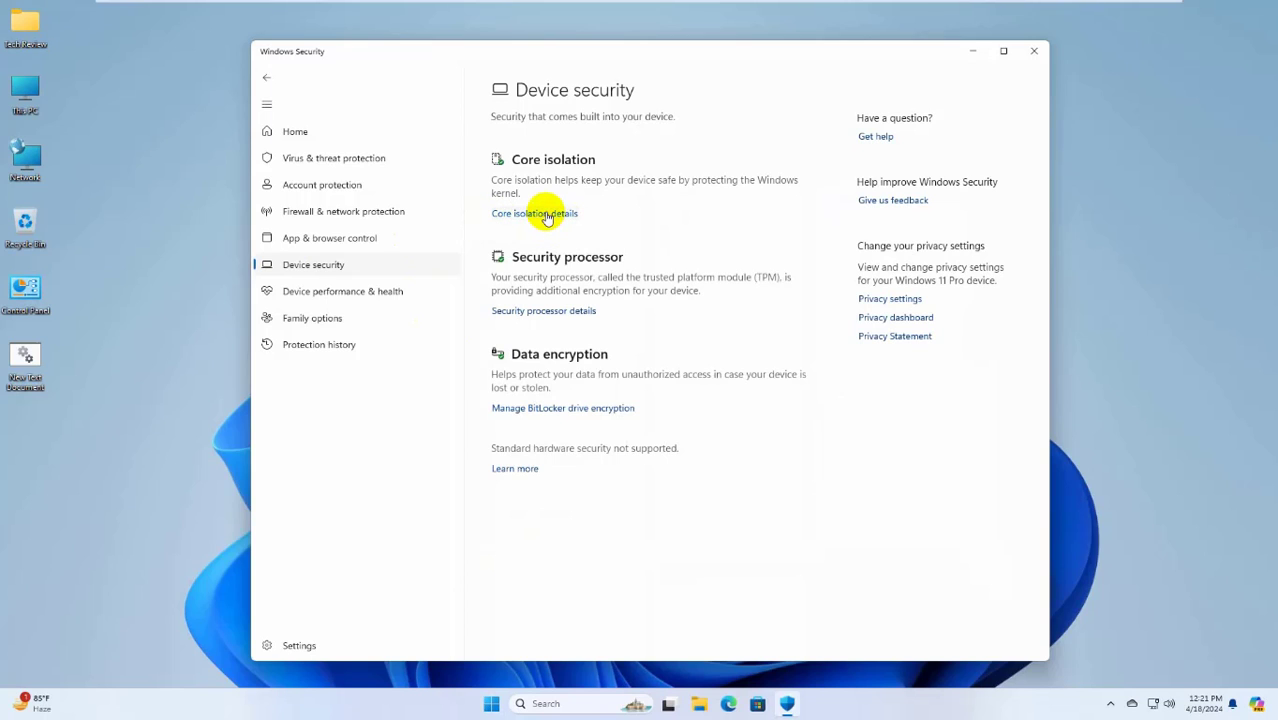
Step: Switch Memory integrity off in Core isolation details, approve the UAC prompt, and close the app
left_click(534, 213)
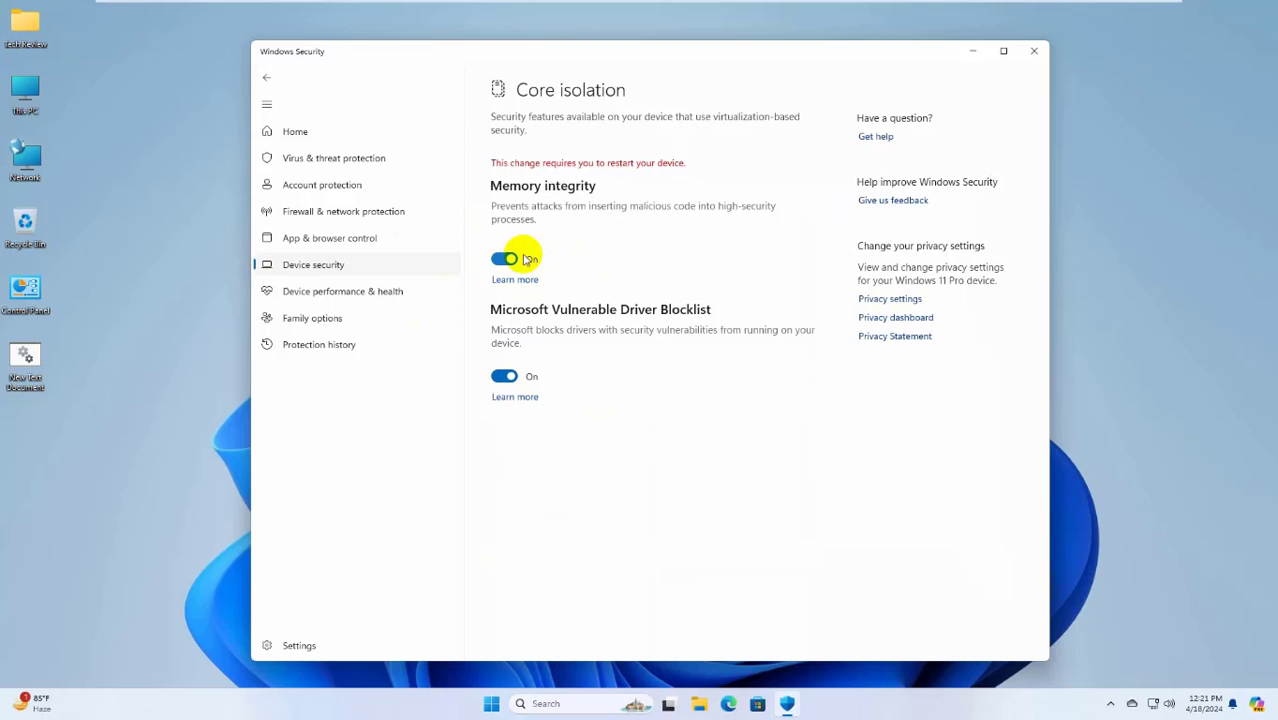
left_click(504, 259)
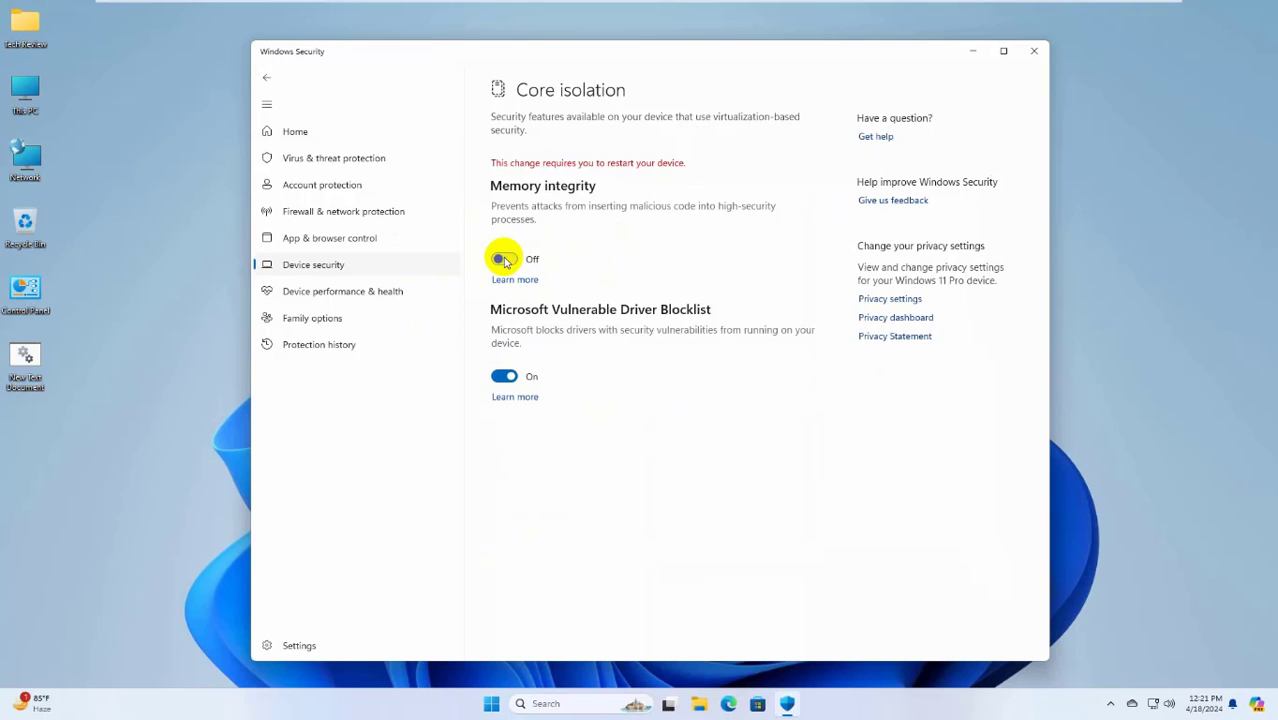
left_click(505, 259)
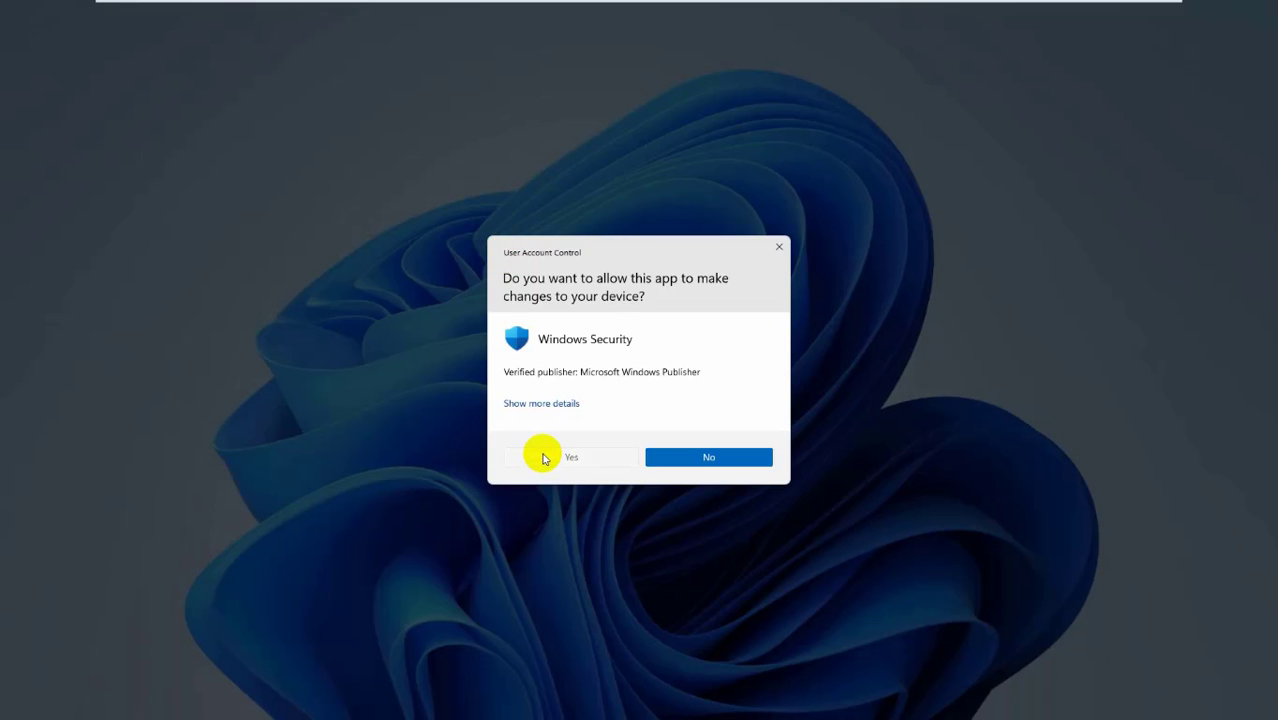
left_click(571, 457)
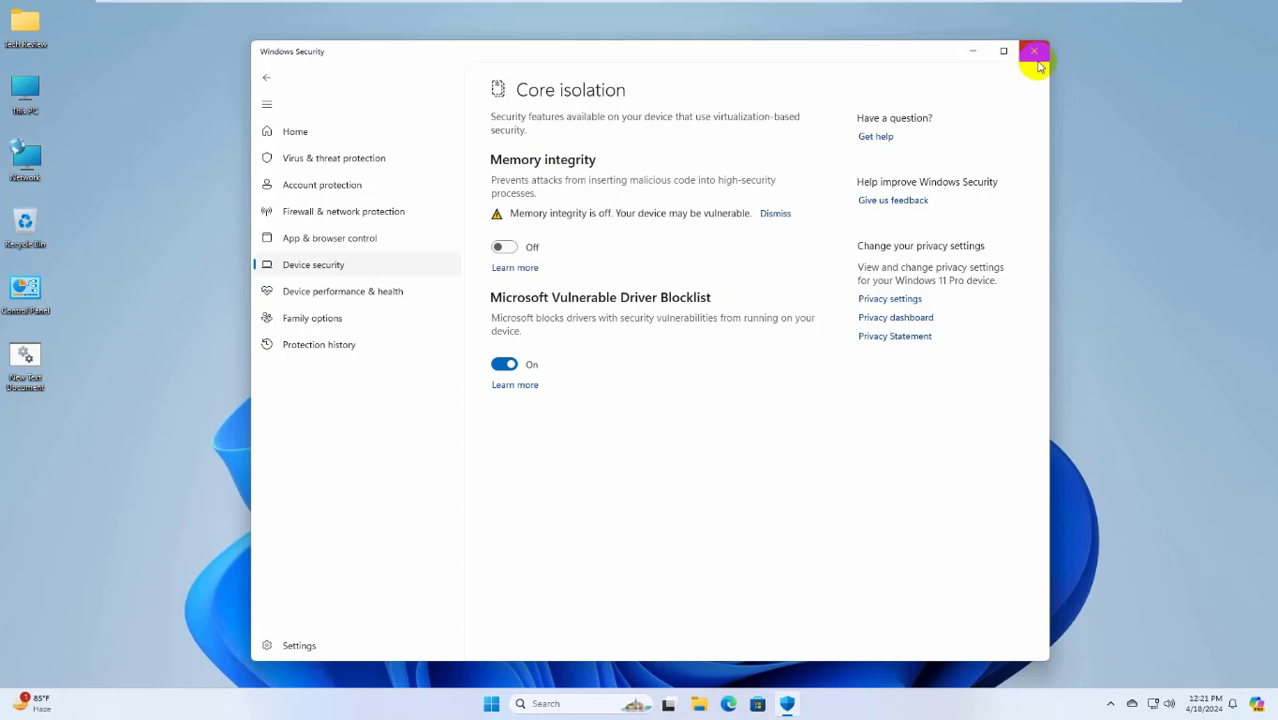
left_click(1034, 51)
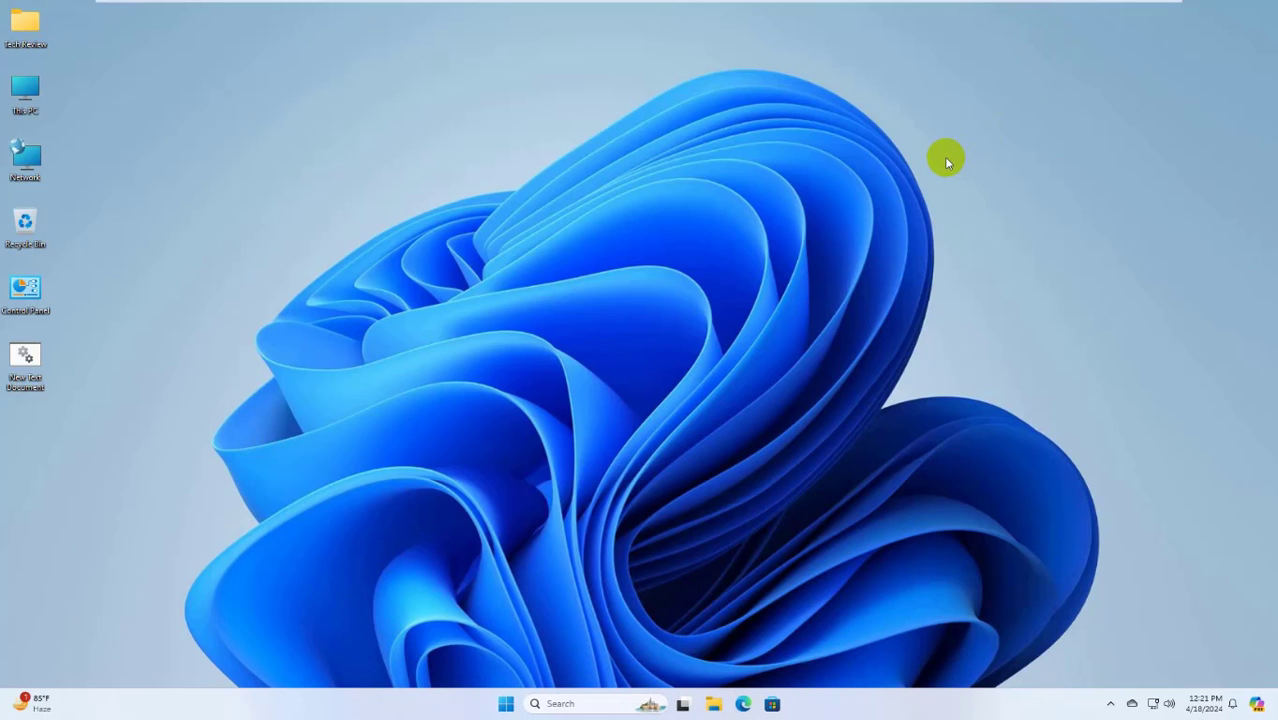
mouse_move(930, 165)
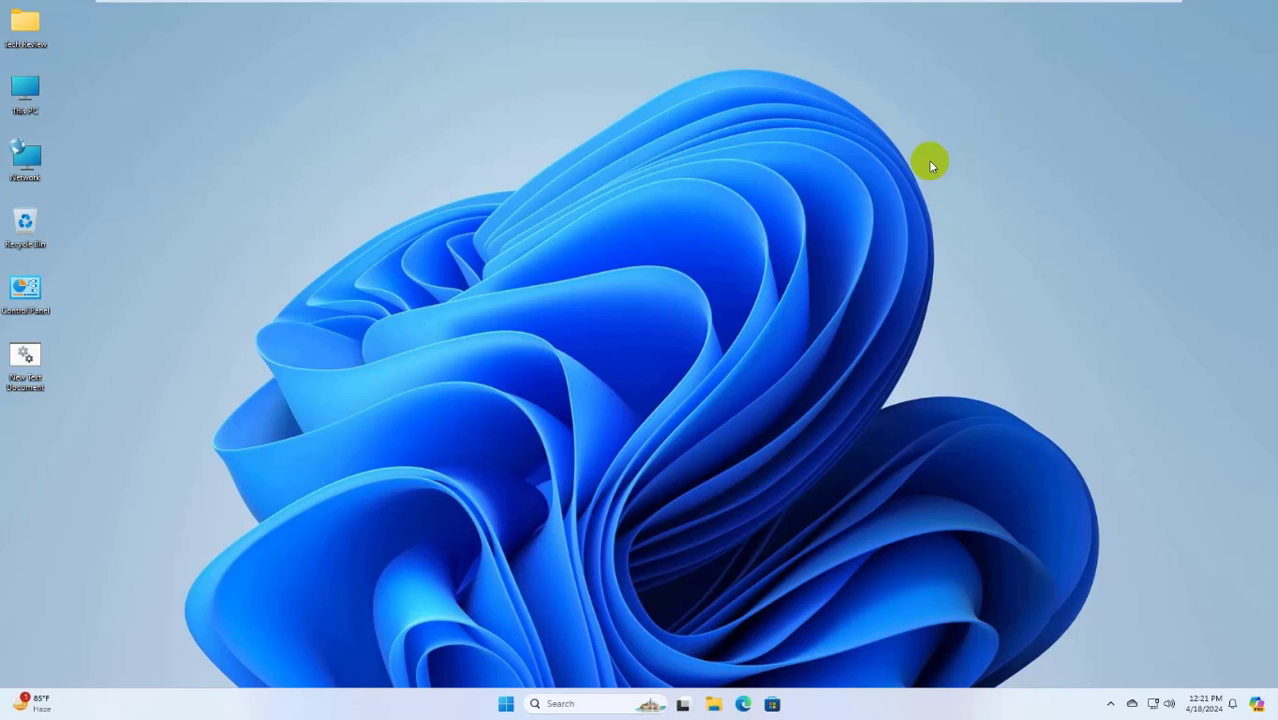
mouse_move(708, 325)
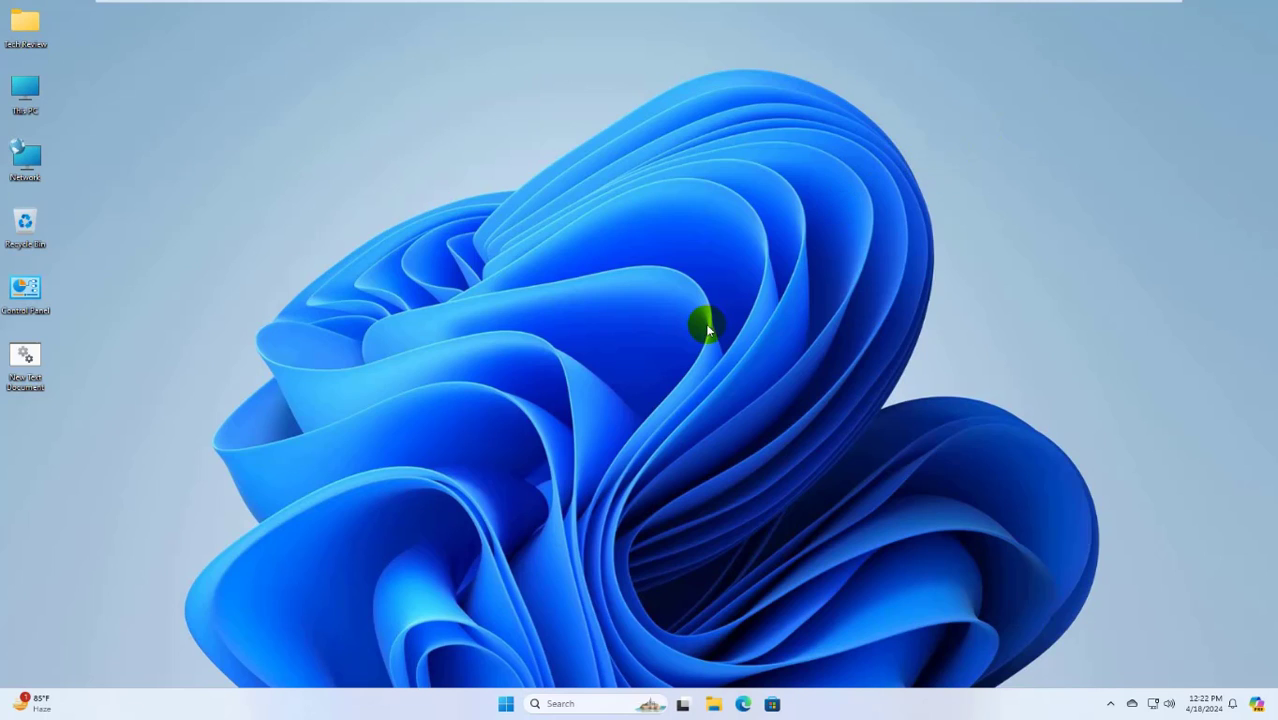
mouse_move(613, 478)
type("regedit")
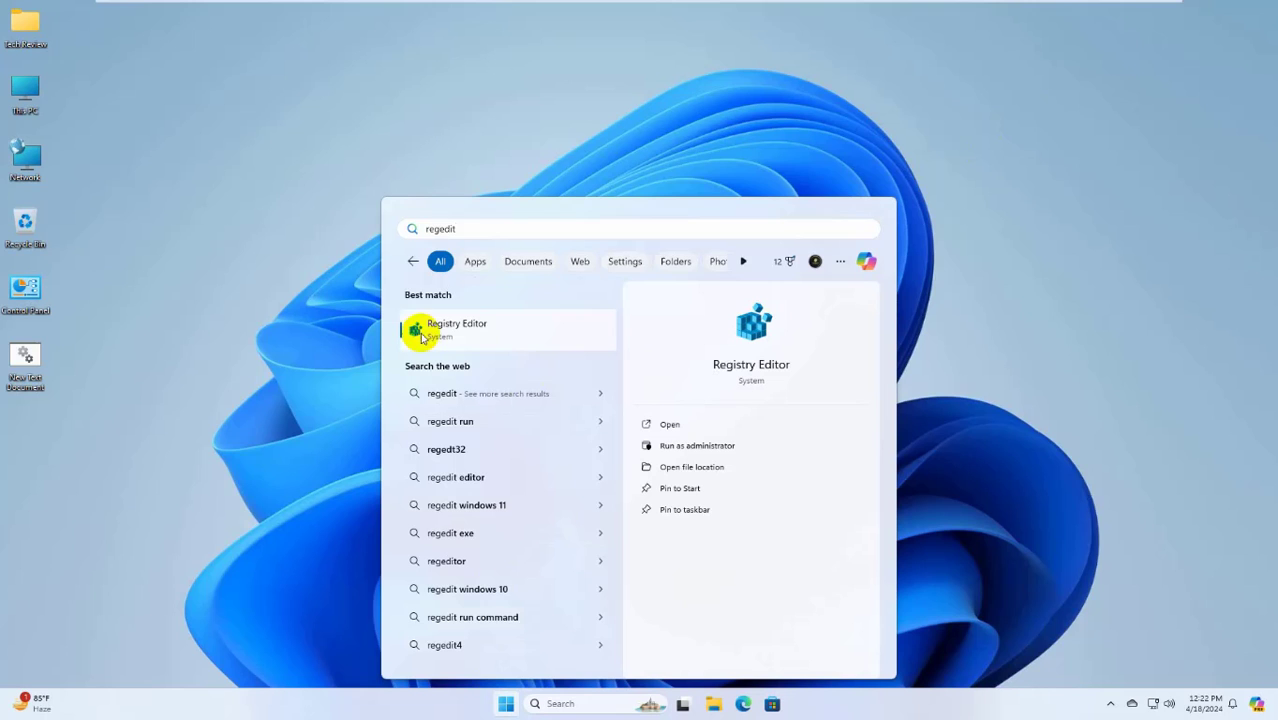
Step: Launch Registry Editor from the regedit search's Best match result
left_click(456, 328)
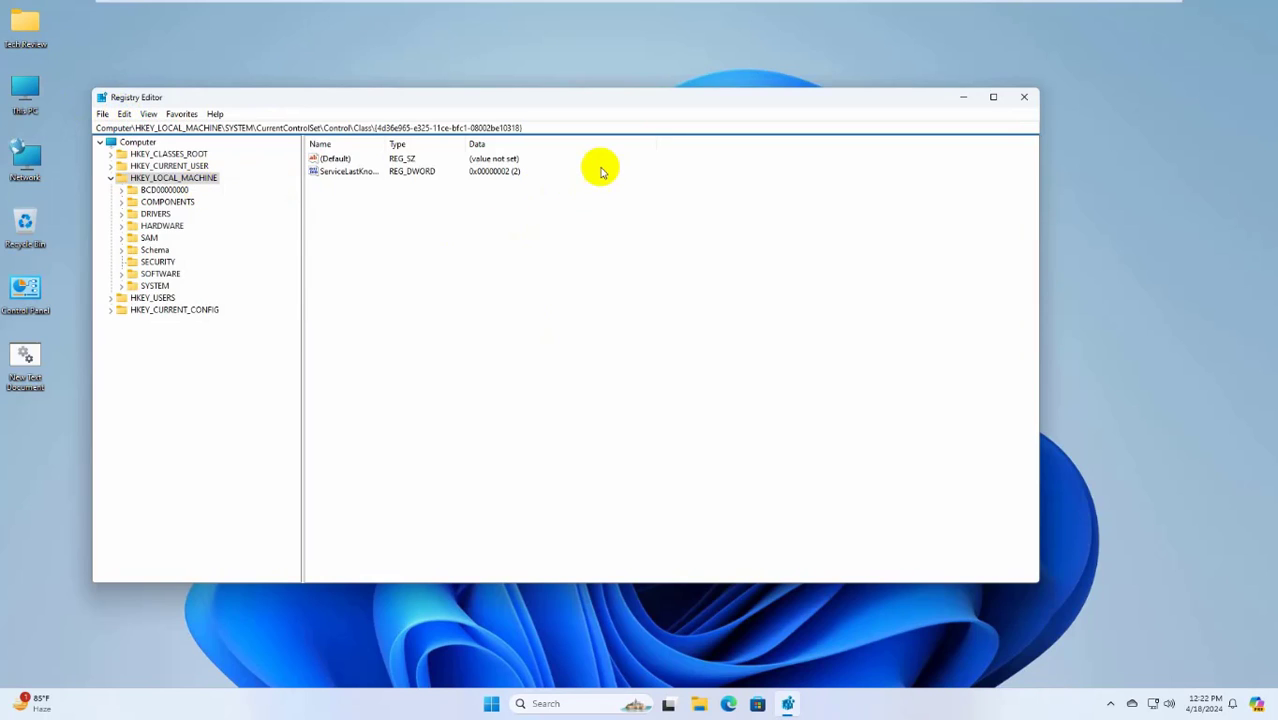
Step: Select the {4d36e965-e325-11ce-bfc1-08002be10318} class key and right-click its UpperFilters value
left_click(505, 127)
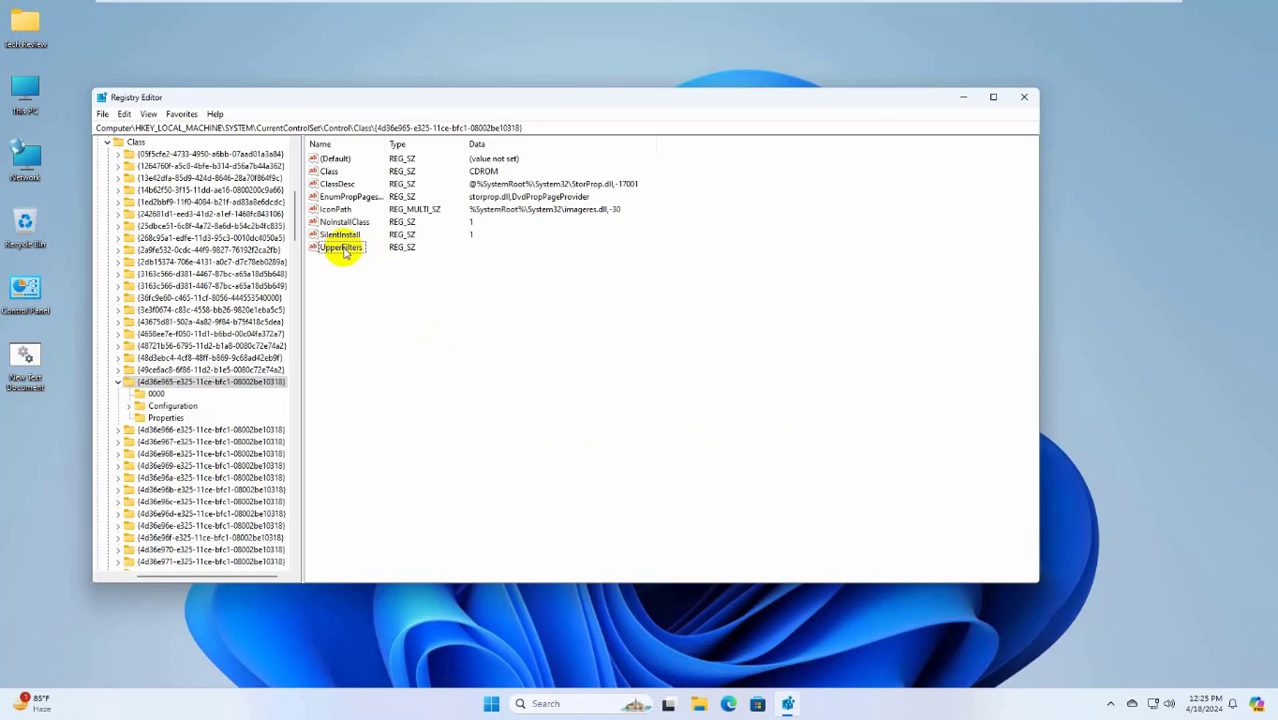
right_click(340, 247)
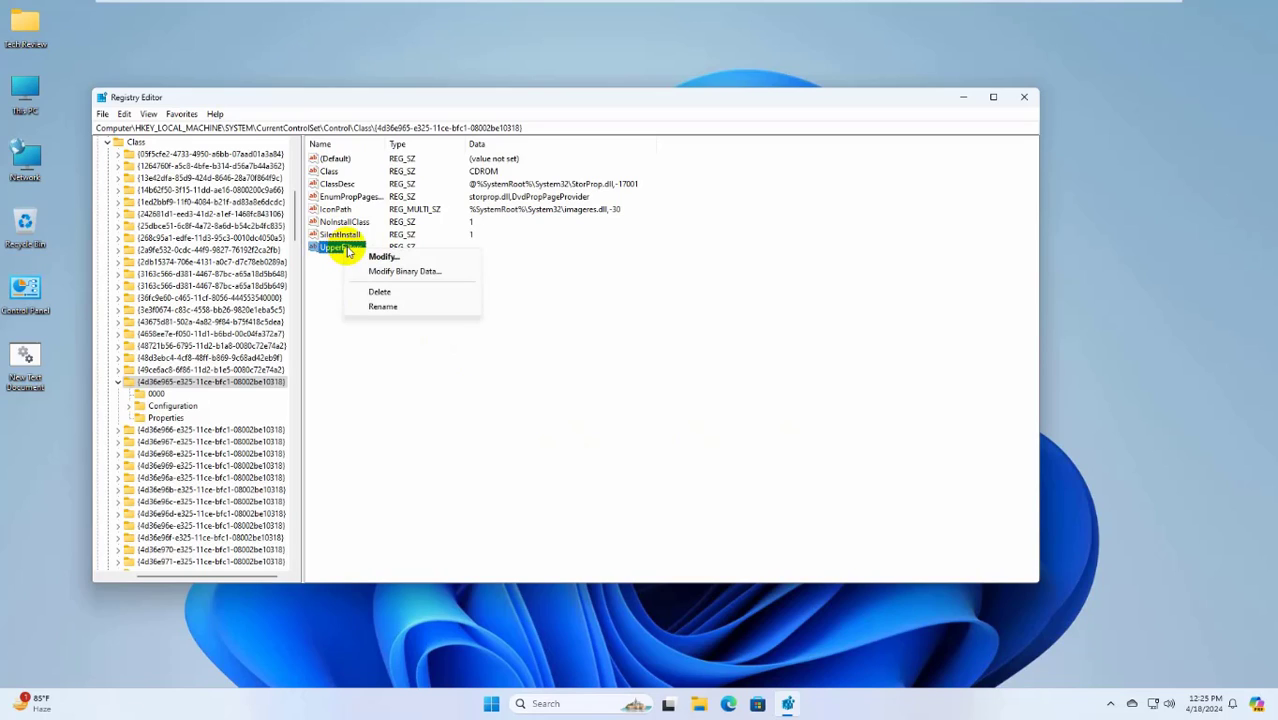